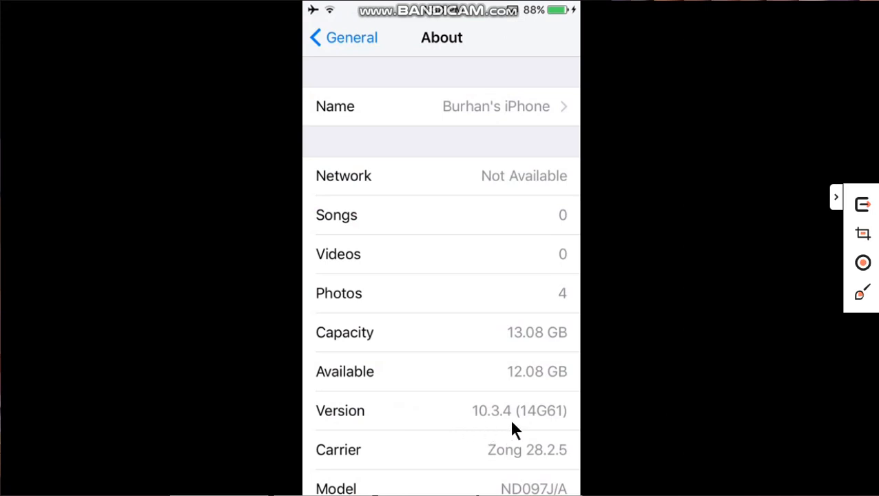
mouse_move(641, 259)
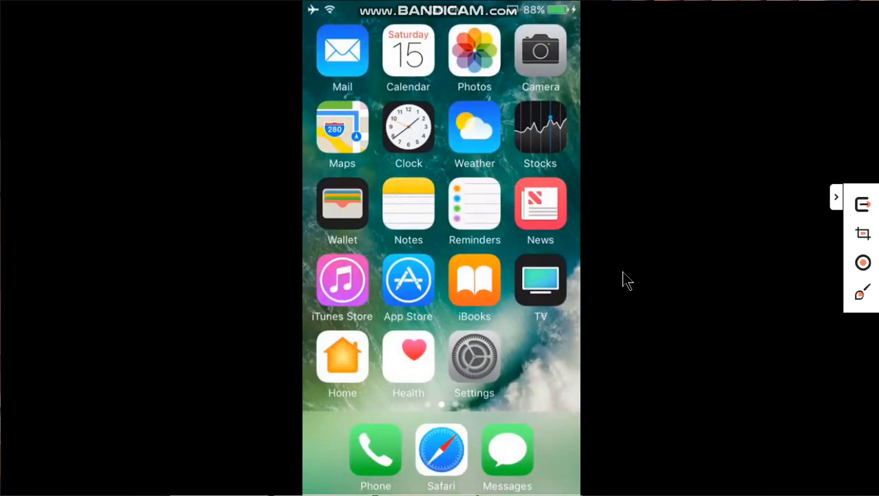
- Swipe the iPhone home screen over to the page holding Cydia
scroll(left, 3)
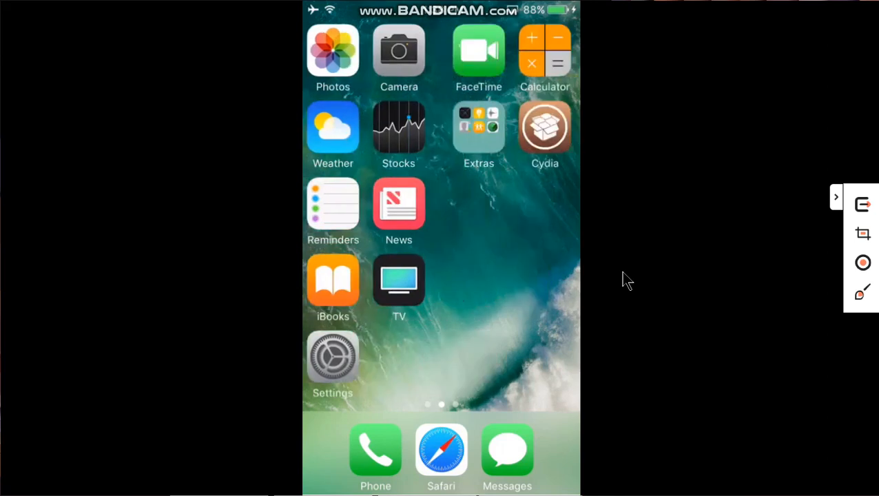
scroll(left, 3)
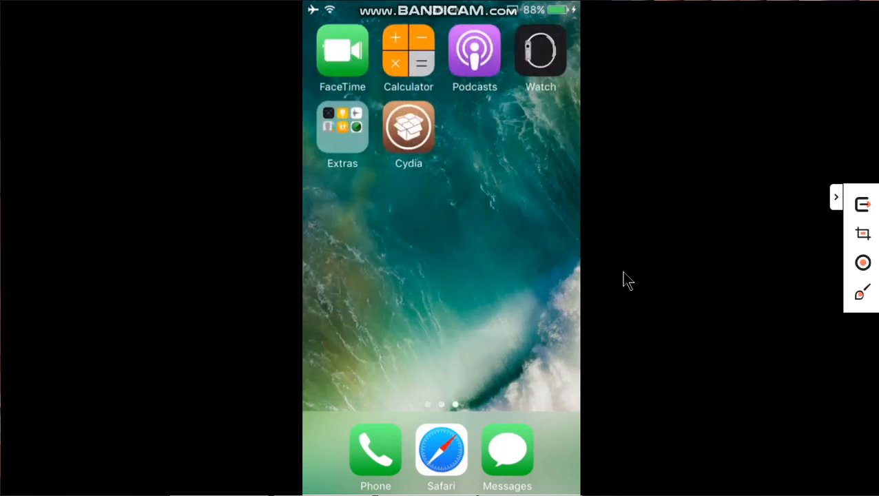
mouse_move(481, 138)
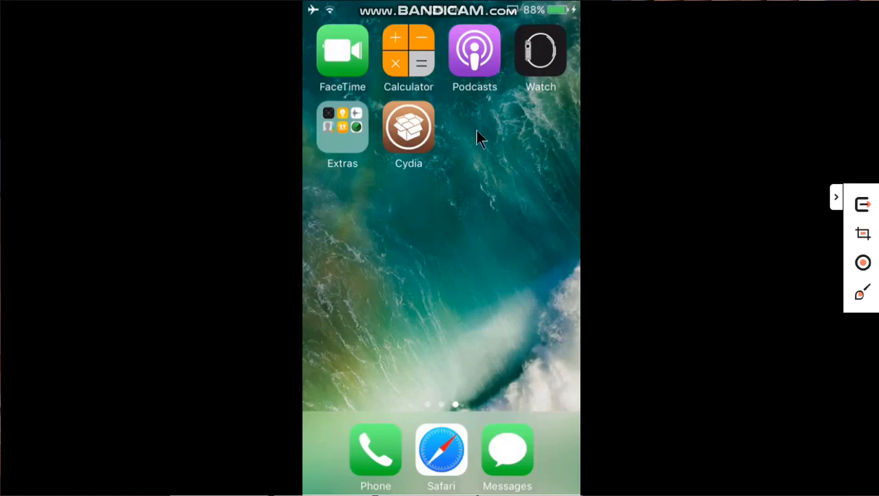
mouse_move(658, 204)
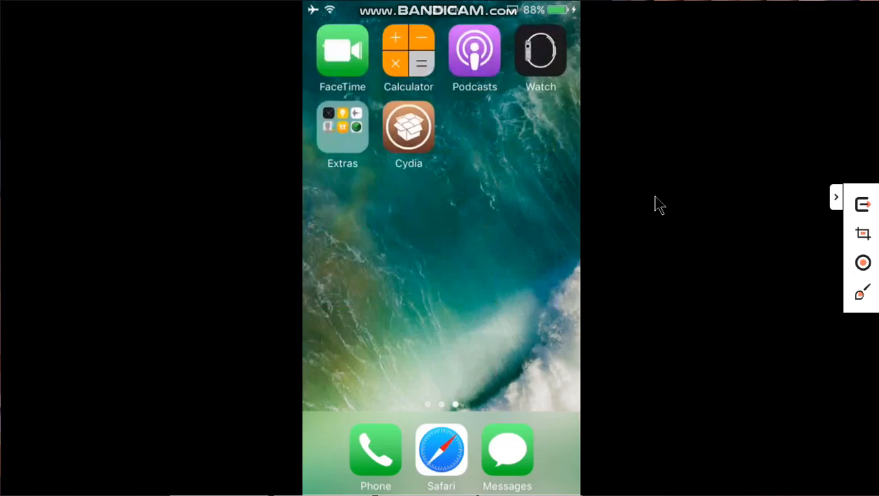
mouse_move(606, 228)
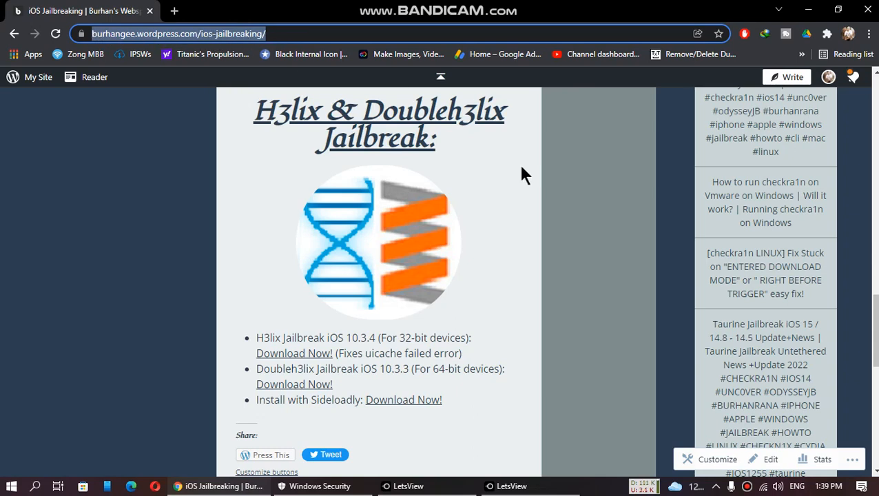
mouse_move(374, 297)
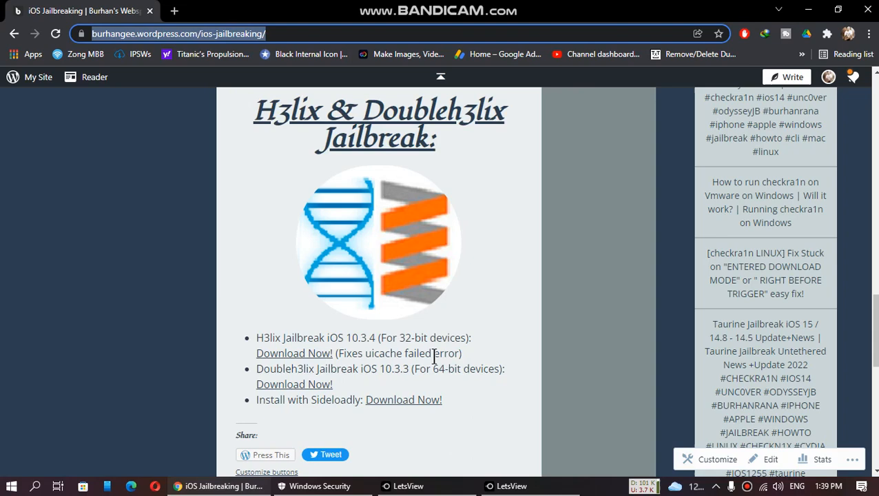
mouse_move(293, 353)
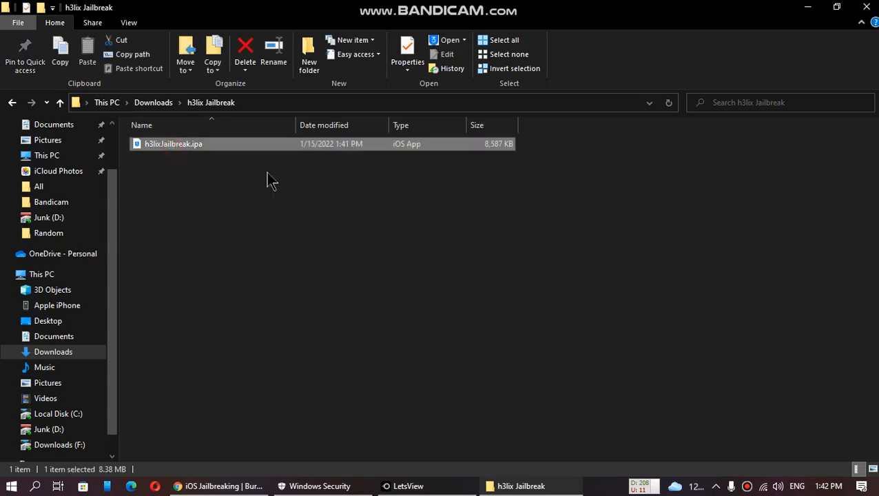
- Download h3lixJailbreak.ipa and go to the Sideloadly download page on iOSGods
click(199, 484)
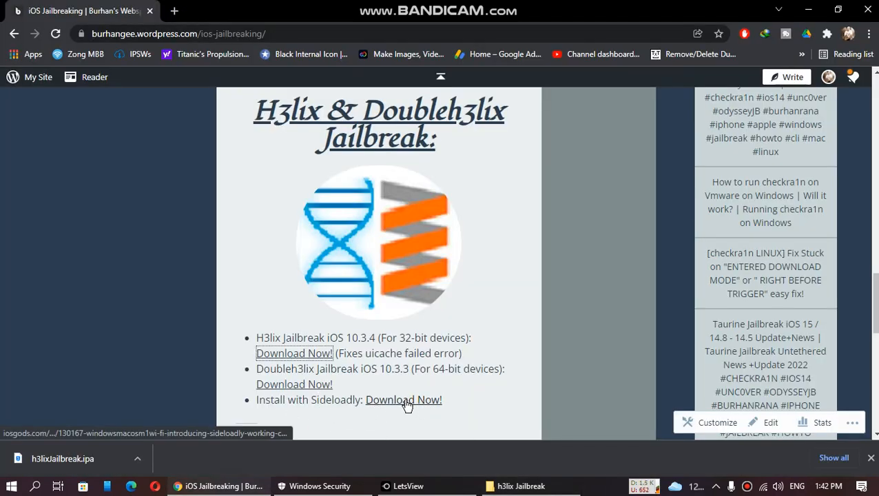
click(403, 400)
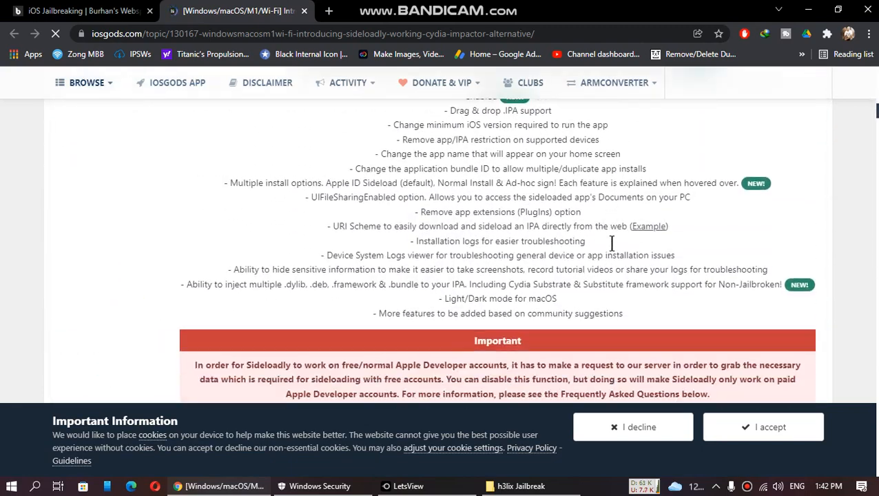
scroll(down, 3)
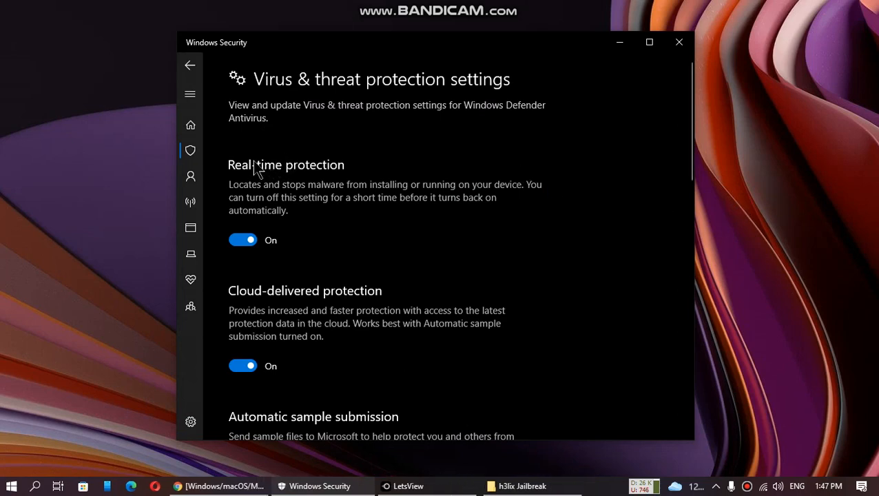
mouse_move(374, 223)
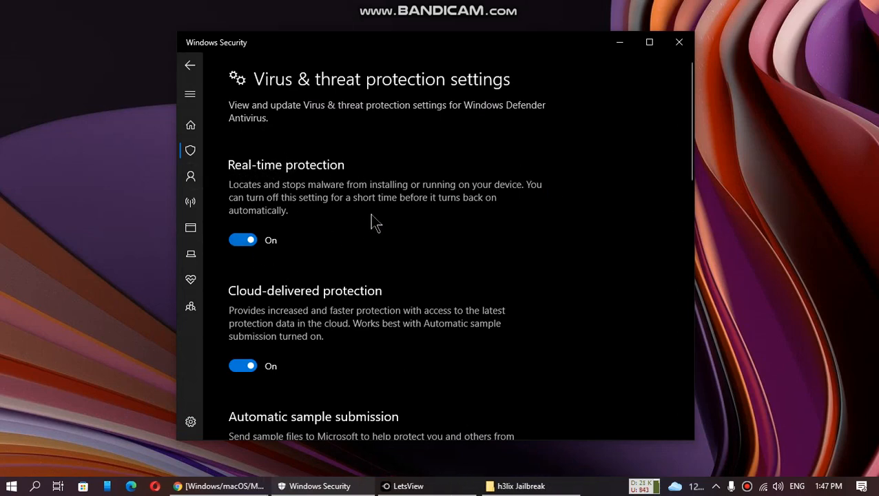
mouse_move(430, 240)
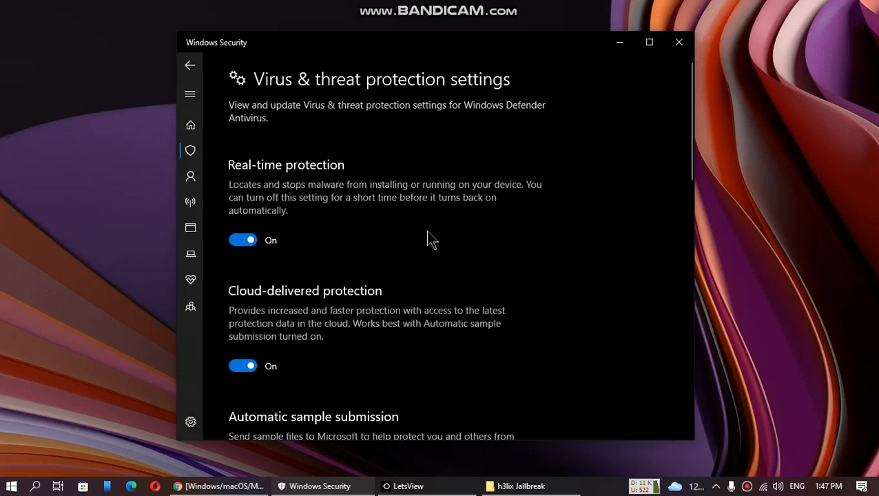
mouse_move(393, 226)
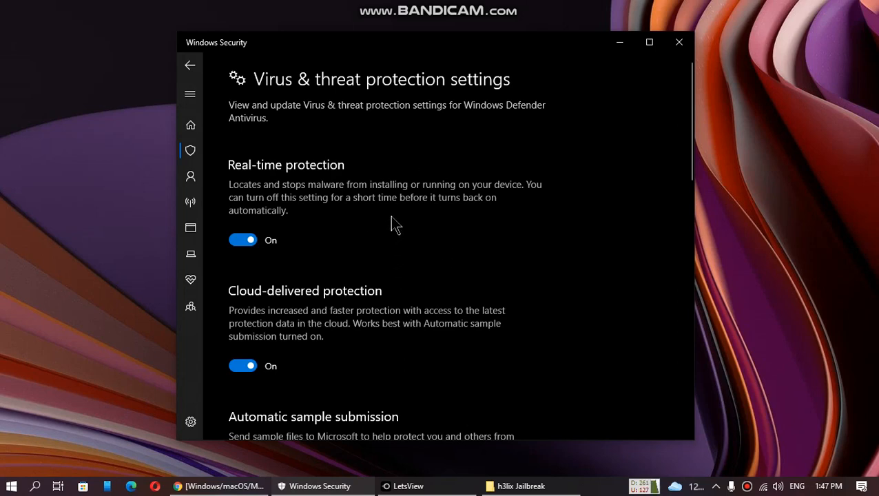
mouse_move(300, 237)
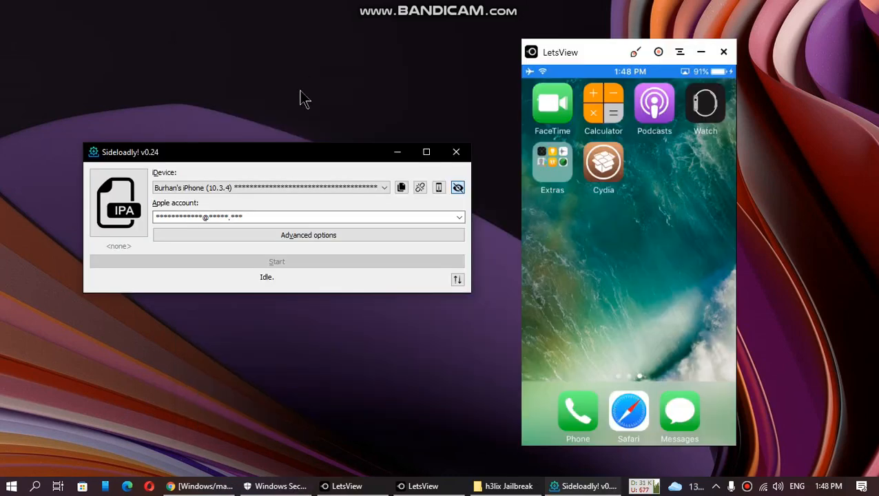
mouse_move(621, 242)
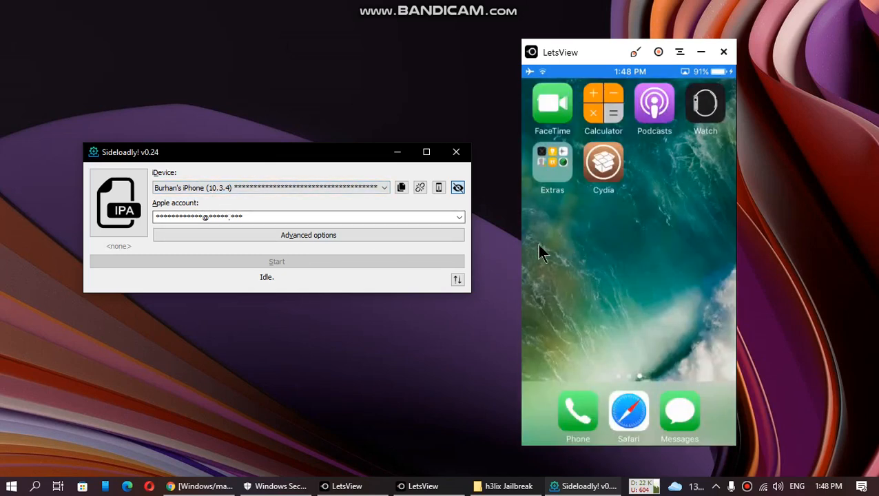
- Load h3lixJailbreak.ipa into Sideloadly for the connected iPhone
click(118, 203)
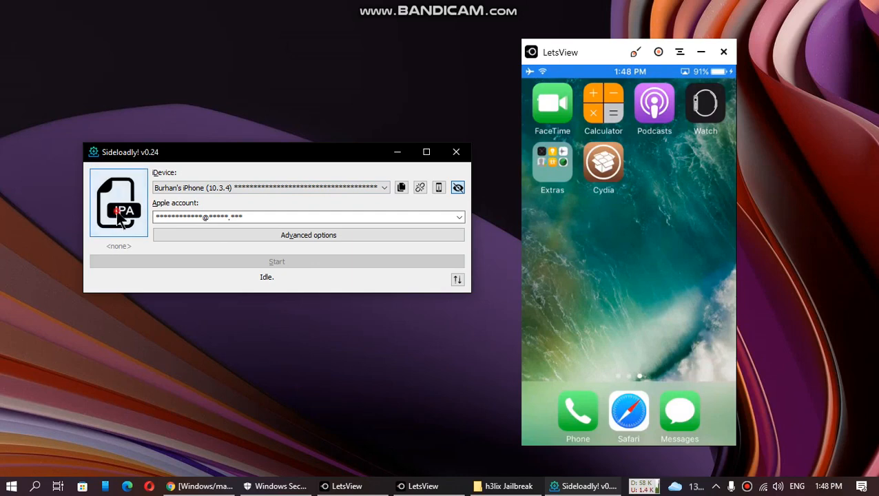
click(118, 201)
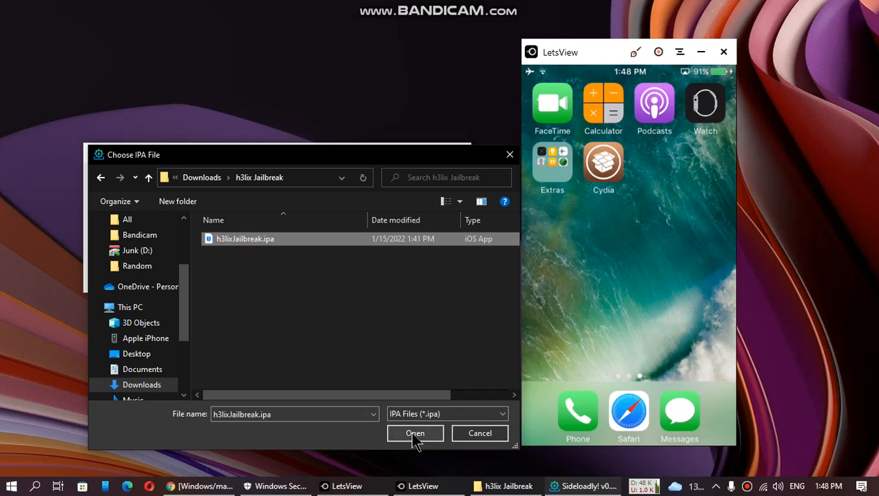
click(415, 432)
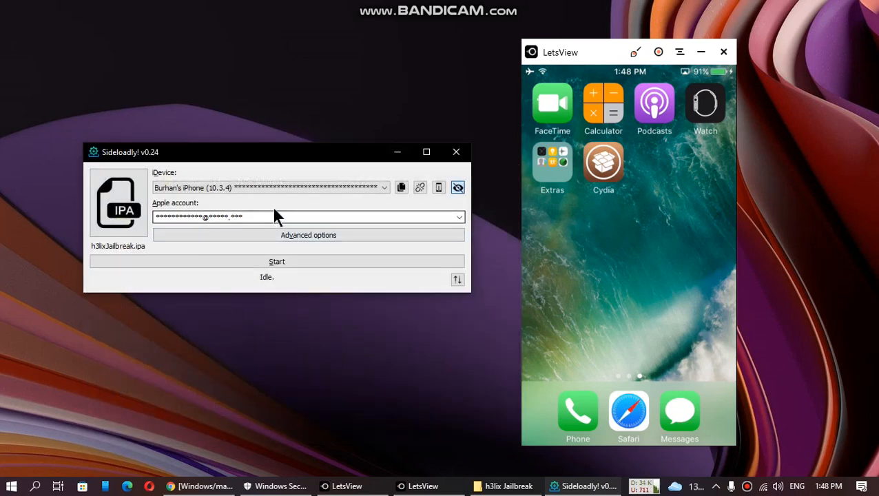
- Start installing h3lix onto the iPhone
click(275, 262)
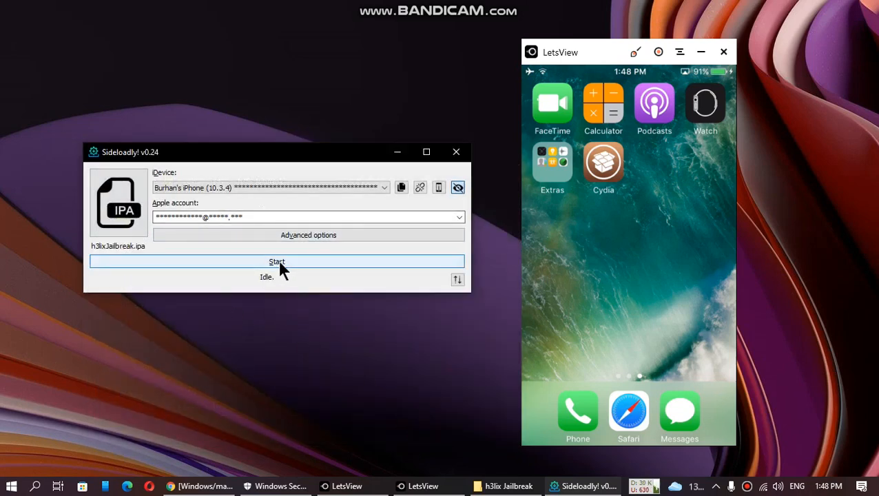
click(276, 262)
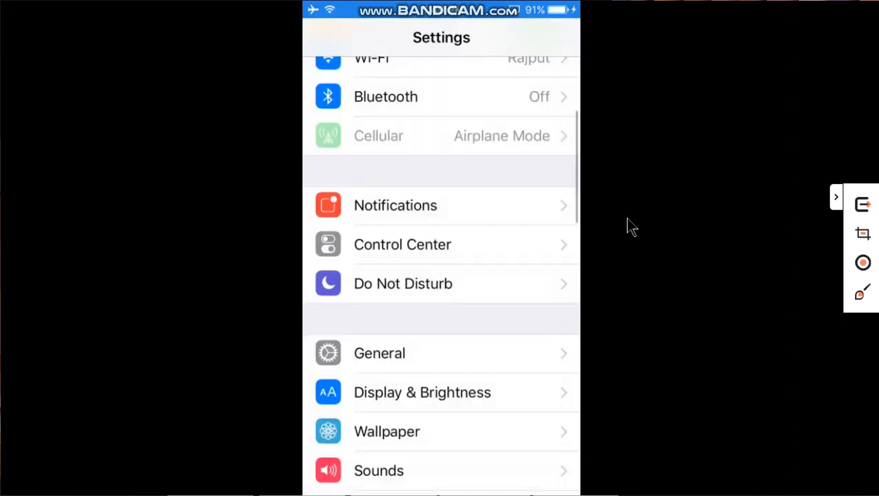
- Enter the General section of the iPhone's Settings
click(380, 353)
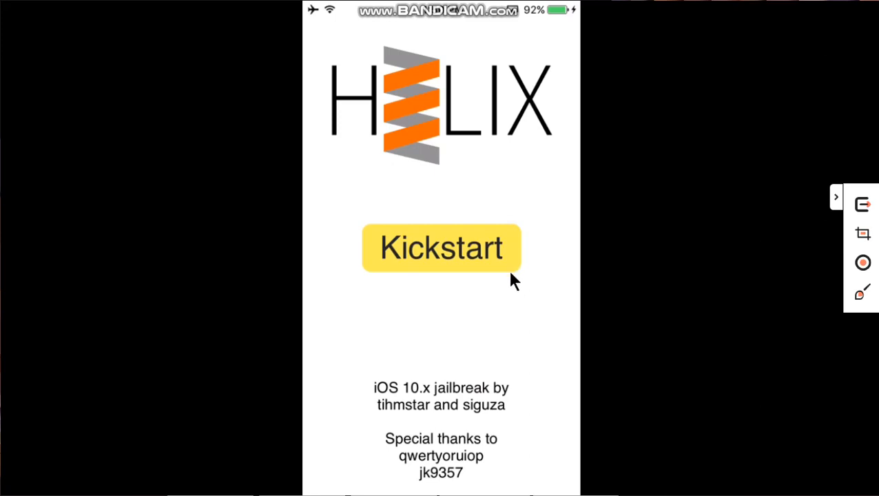
mouse_move(501, 173)
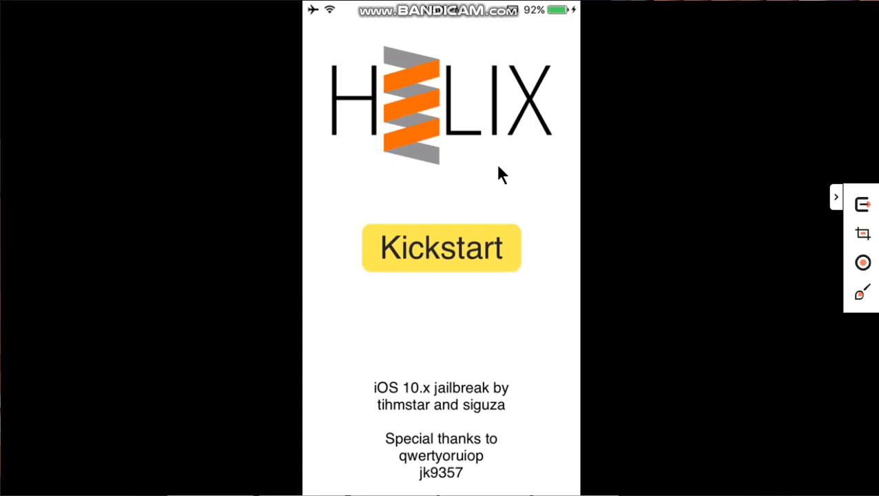
mouse_move(377, 223)
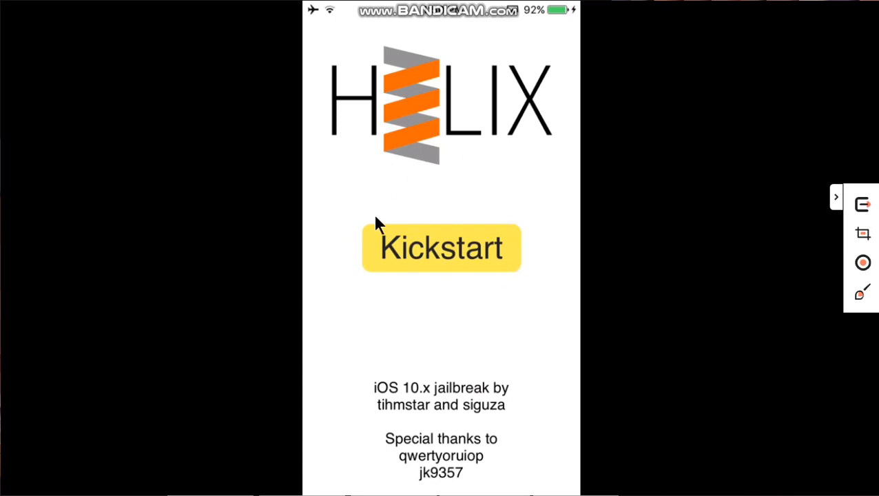
mouse_move(644, 203)
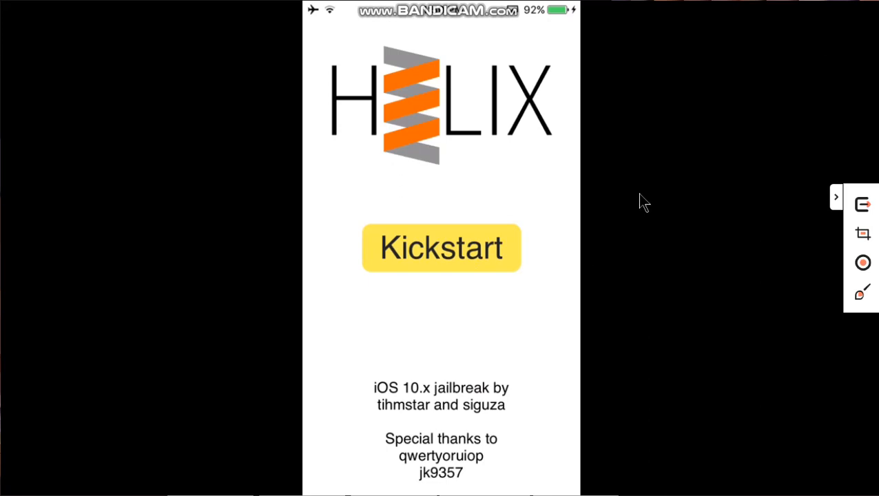
- Kickstart the h3lix jailbreak for iOS 10.x
click(441, 248)
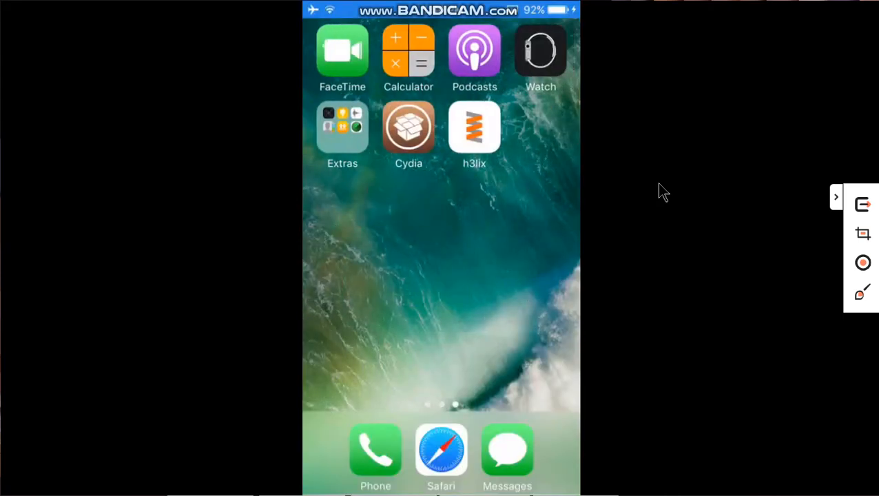
- Launch Cydia and check its Changes list of upgrades and its package Search
click(407, 126)
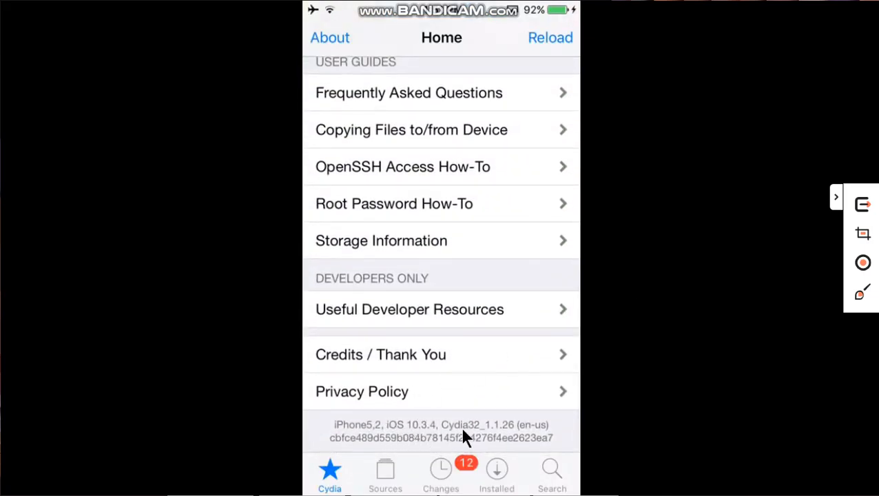
mouse_move(369, 429)
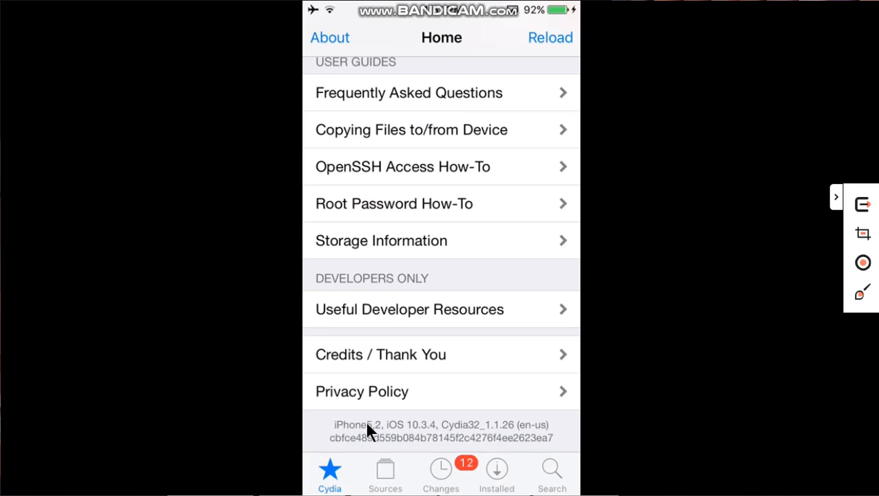
mouse_move(620, 338)
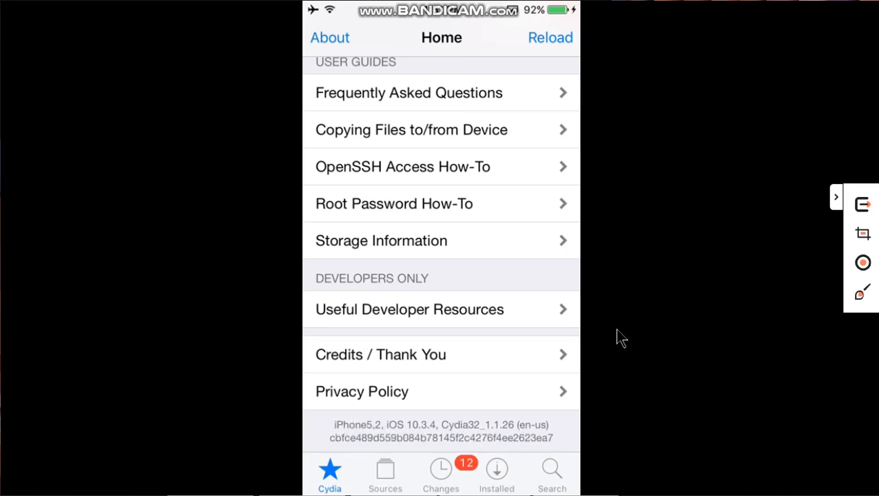
click(441, 471)
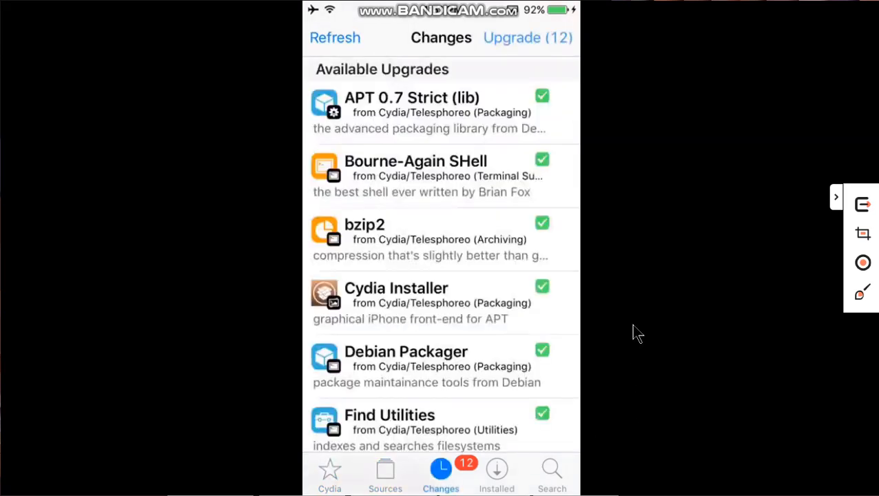
click(551, 471)
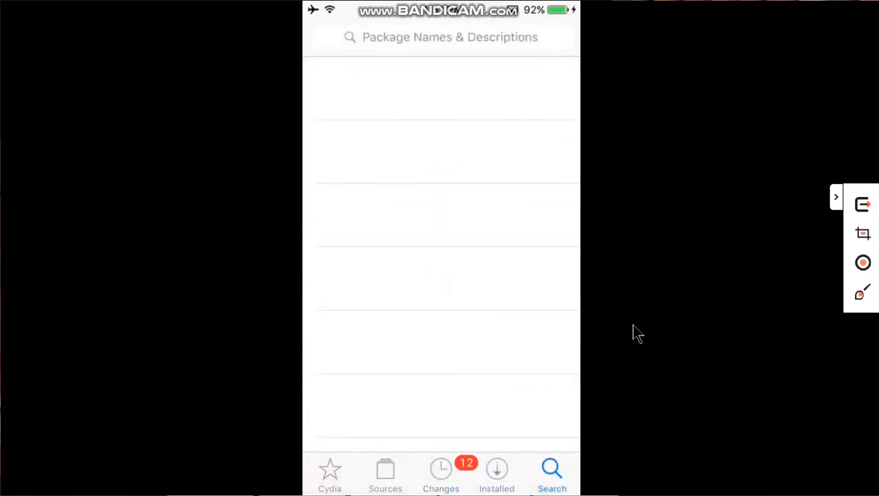